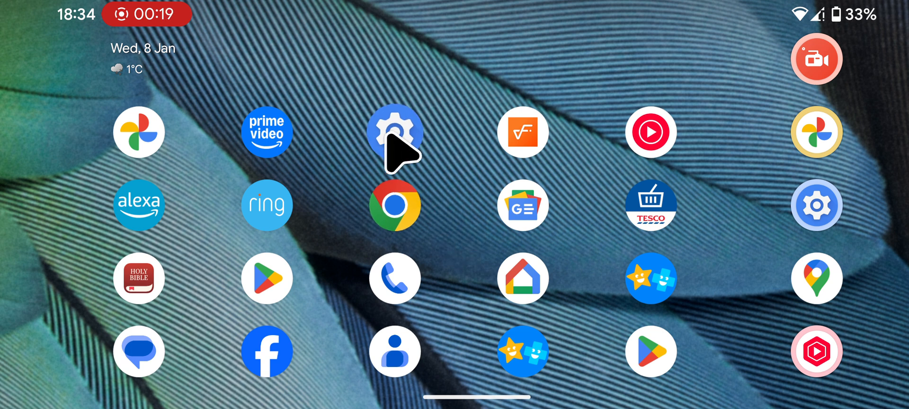
Step: Navigate from Settings through Security and privacy to Permission manager, scrolling to Microphone
click(395, 132)
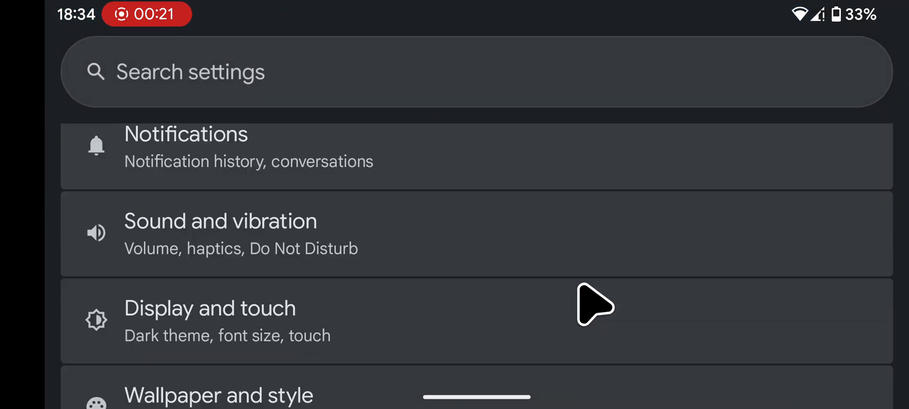
scroll(down, 3)
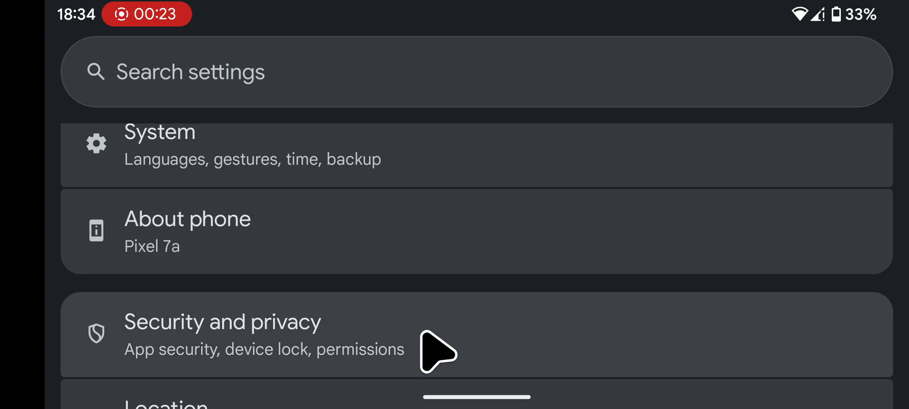
click(222, 335)
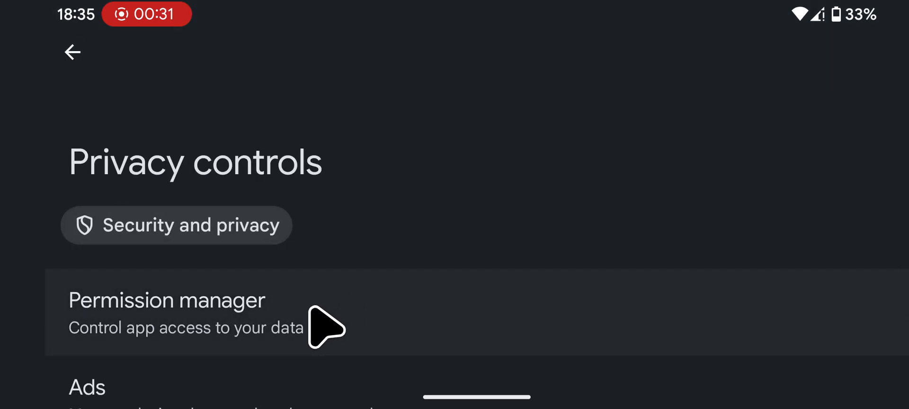
click(166, 300)
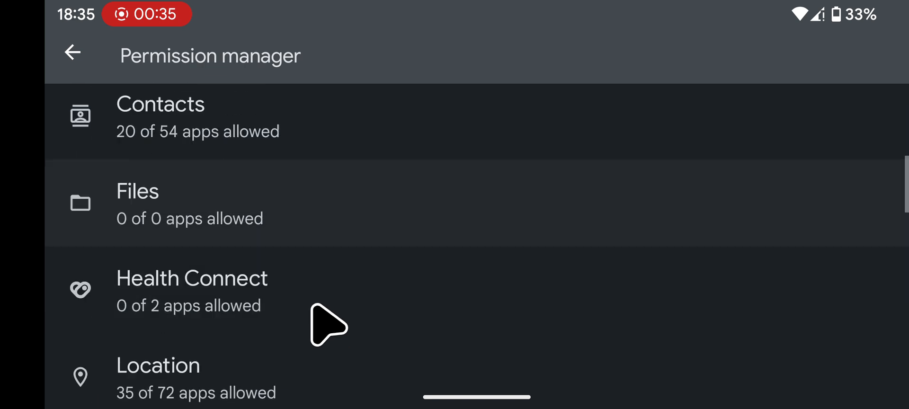
scroll(down, 3)
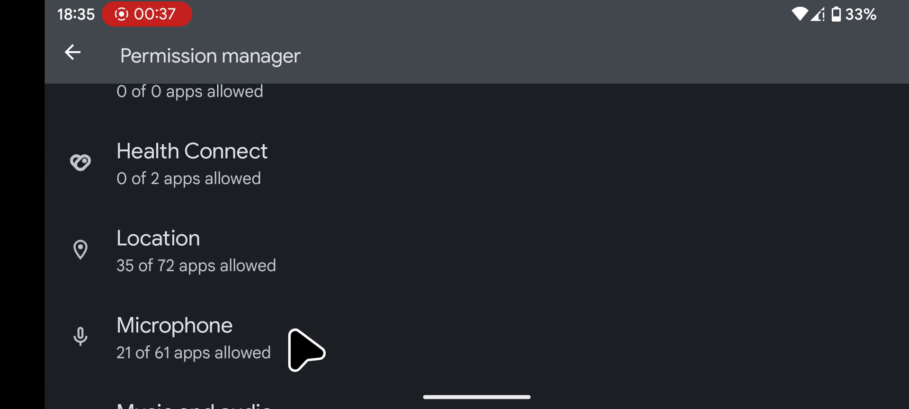
Step: Open the Microphone permission list and scroll to the Not allowed apps
click(174, 326)
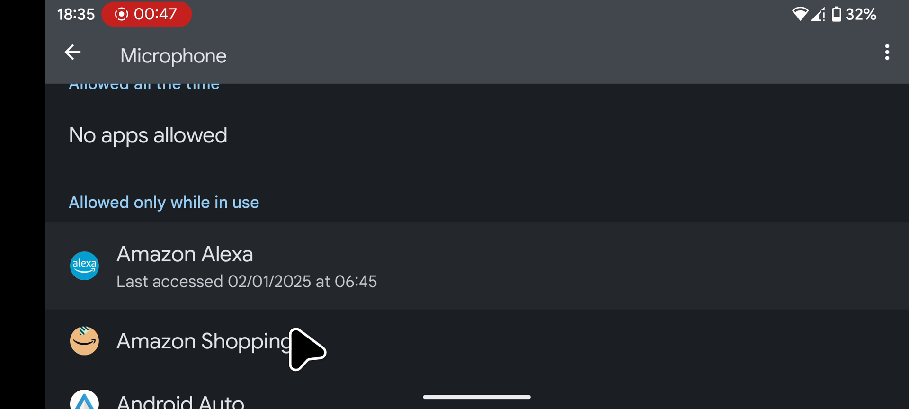
mouse_move(310, 357)
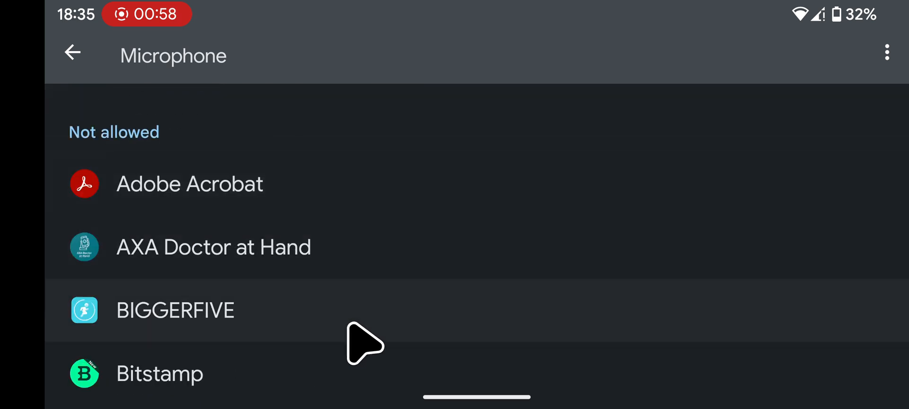
scroll(down, 3)
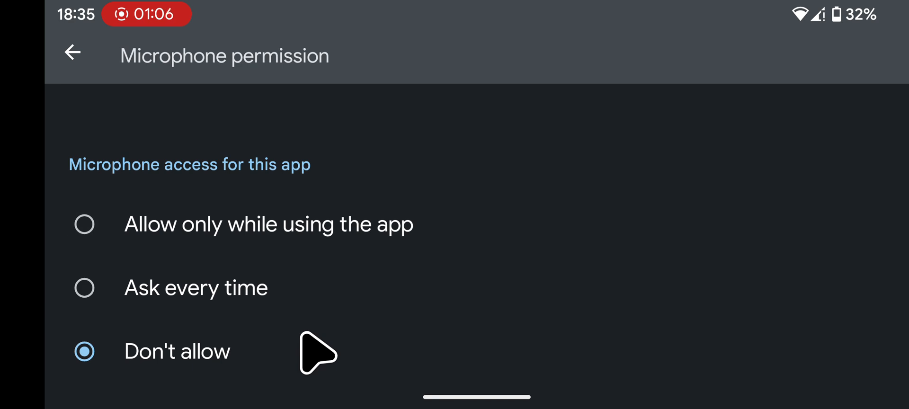
mouse_move(85, 288)
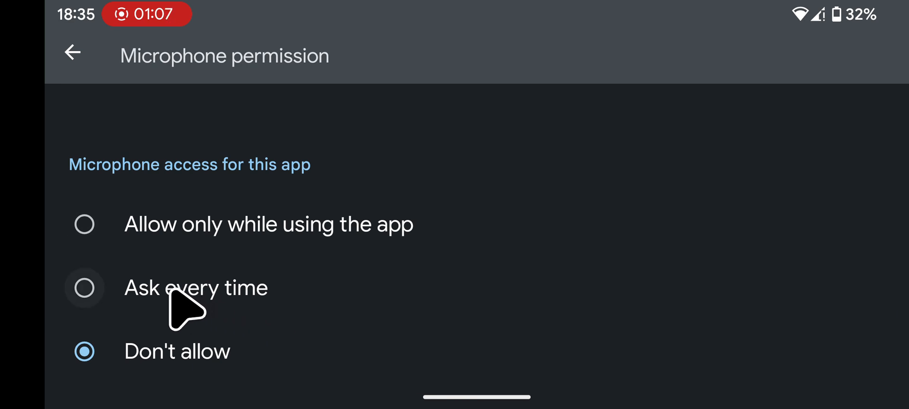
Step: Set the blocked app's microphone access to Ask every time
click(85, 288)
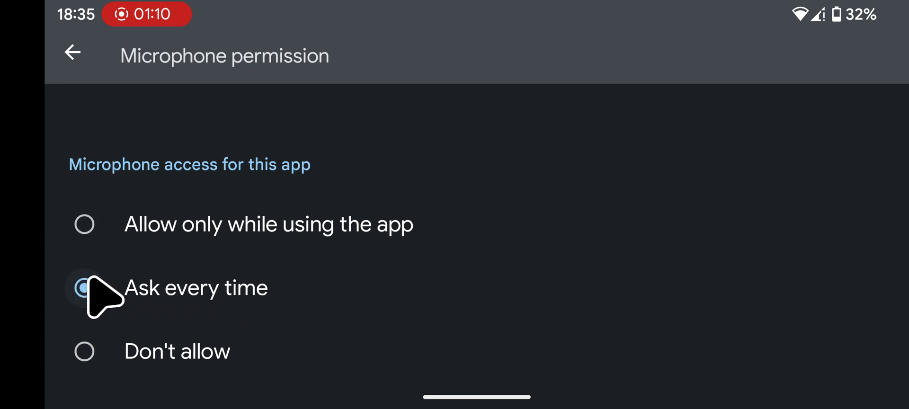